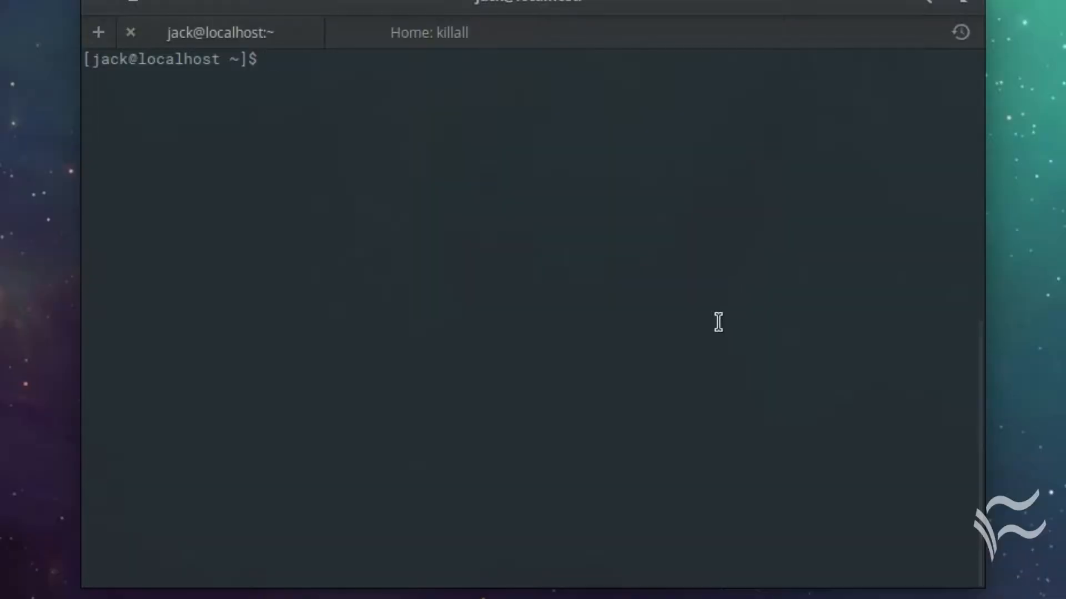
Step: Search yum for the available openjdk packages
text(yum sea)
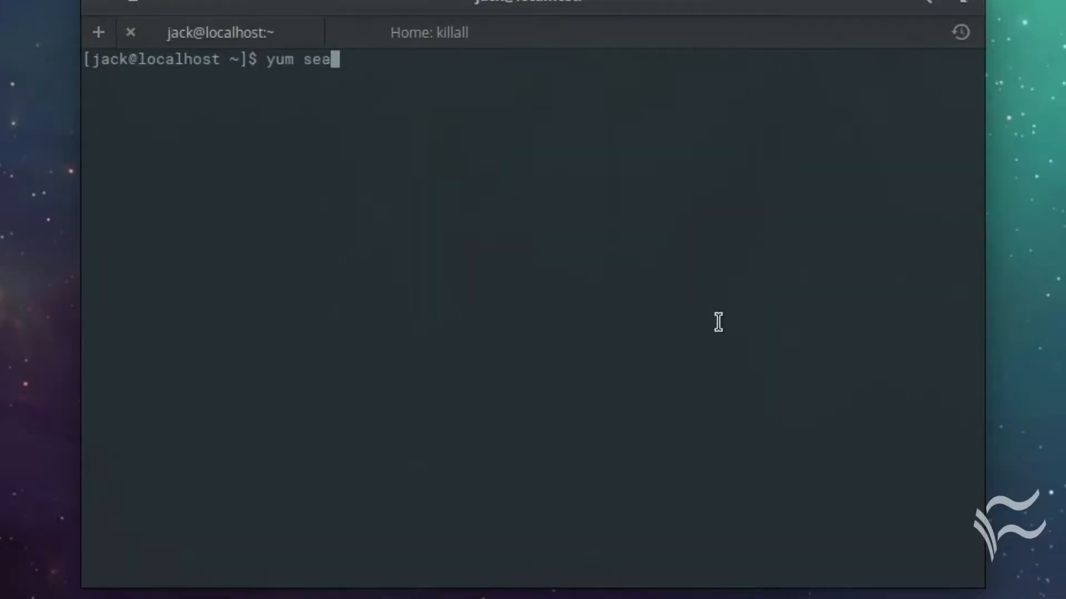
text(rch openjdk)
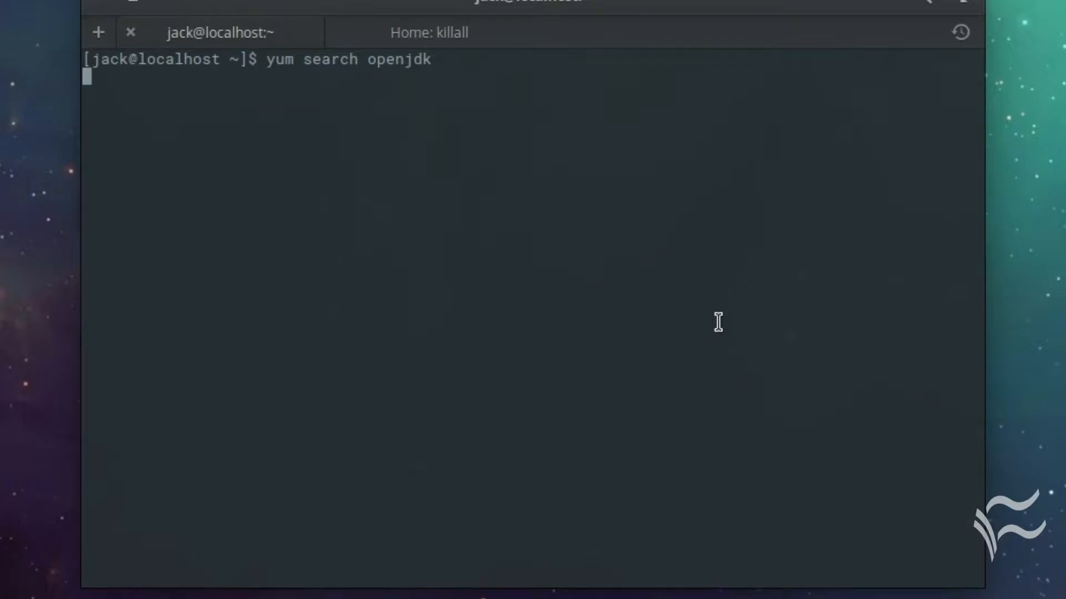
key(Return)
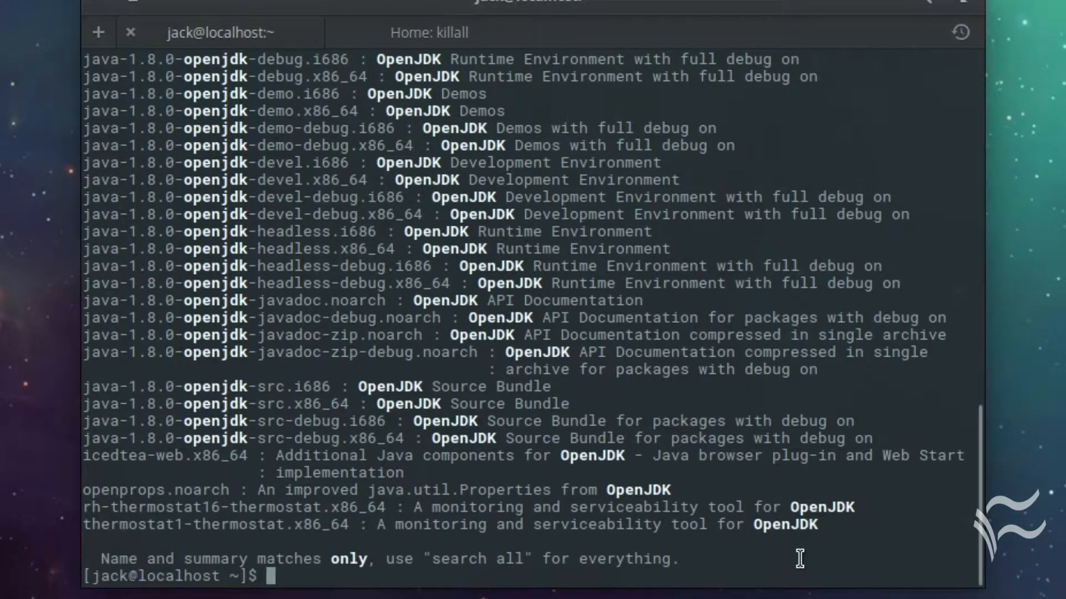
Step: Have `sudo yum install java-1.8.0-openjdk` ready at the prompt without running it
text(sudo yu)
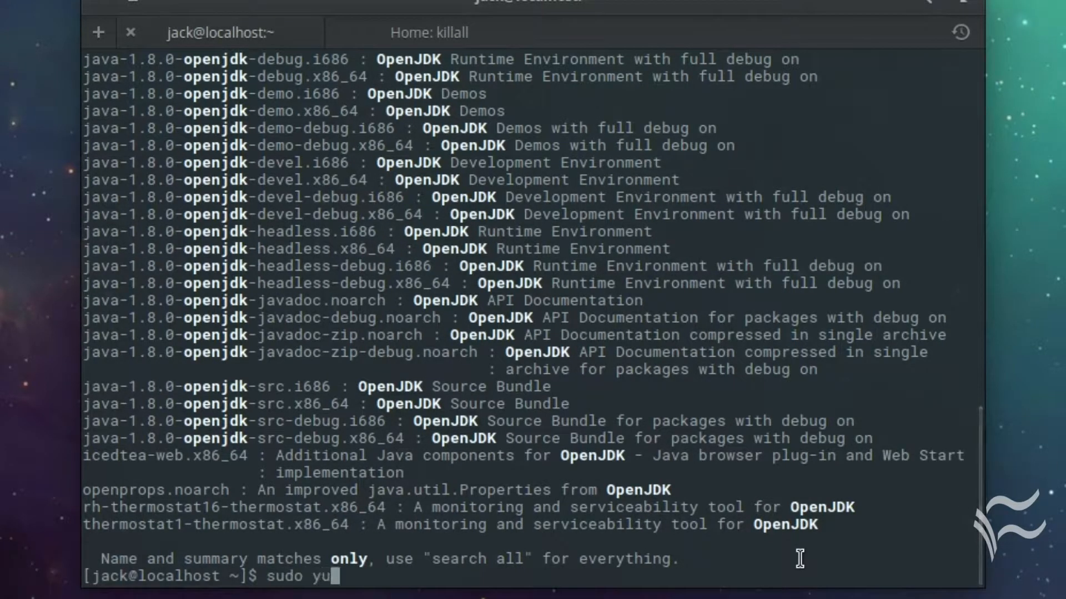
text(m install ja)
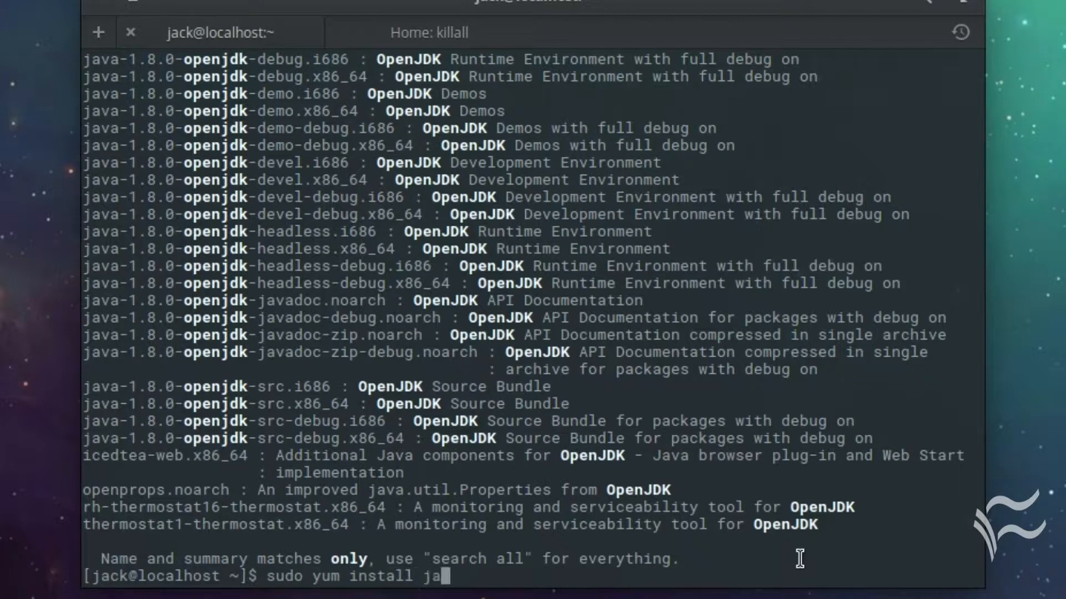
text(va-1.)
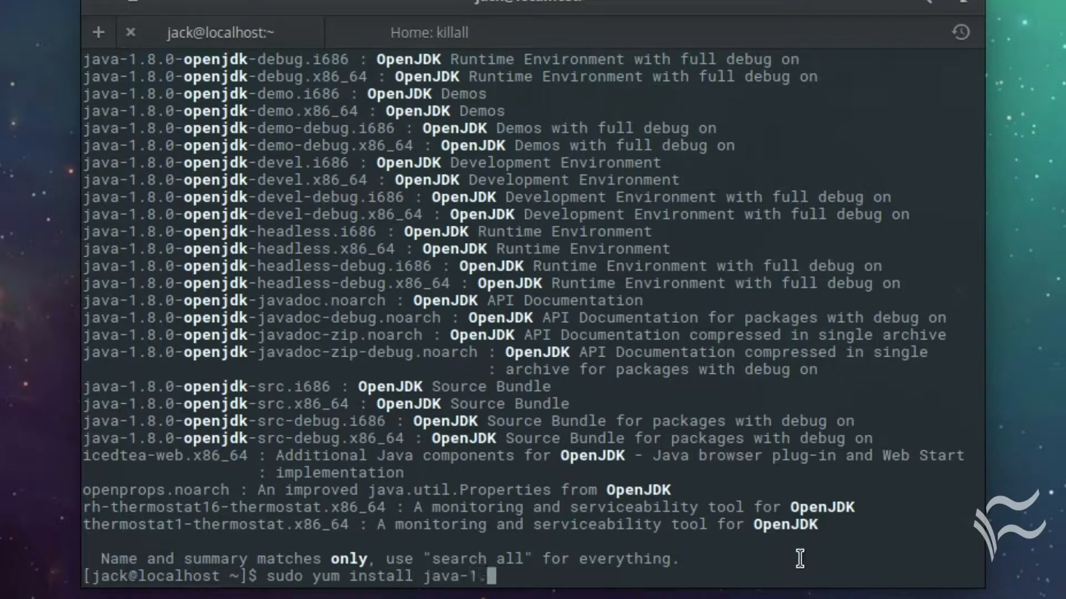
text(.8.0)
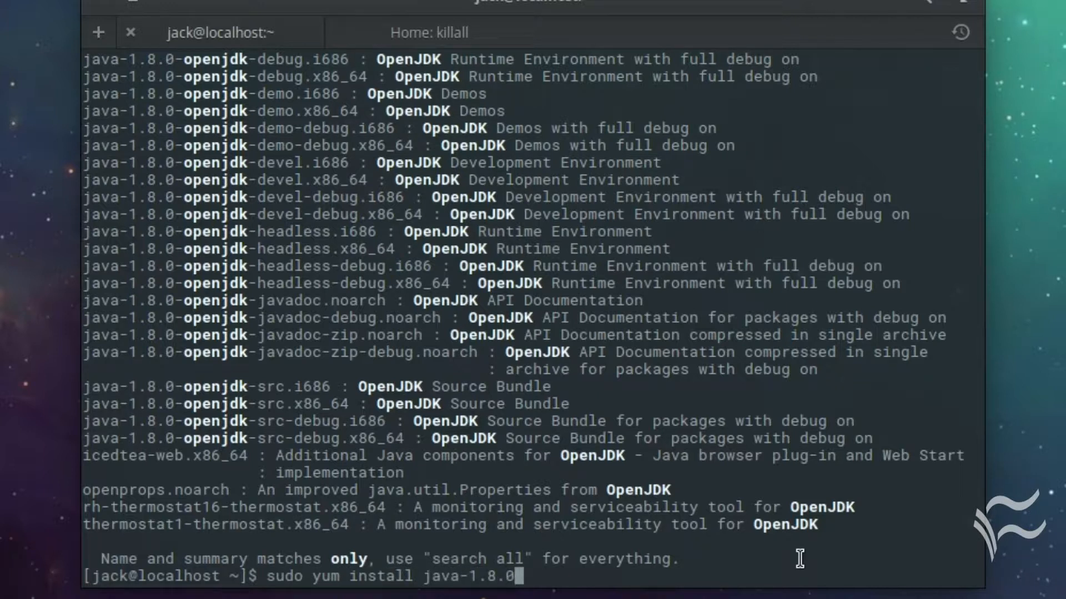
text(-open)
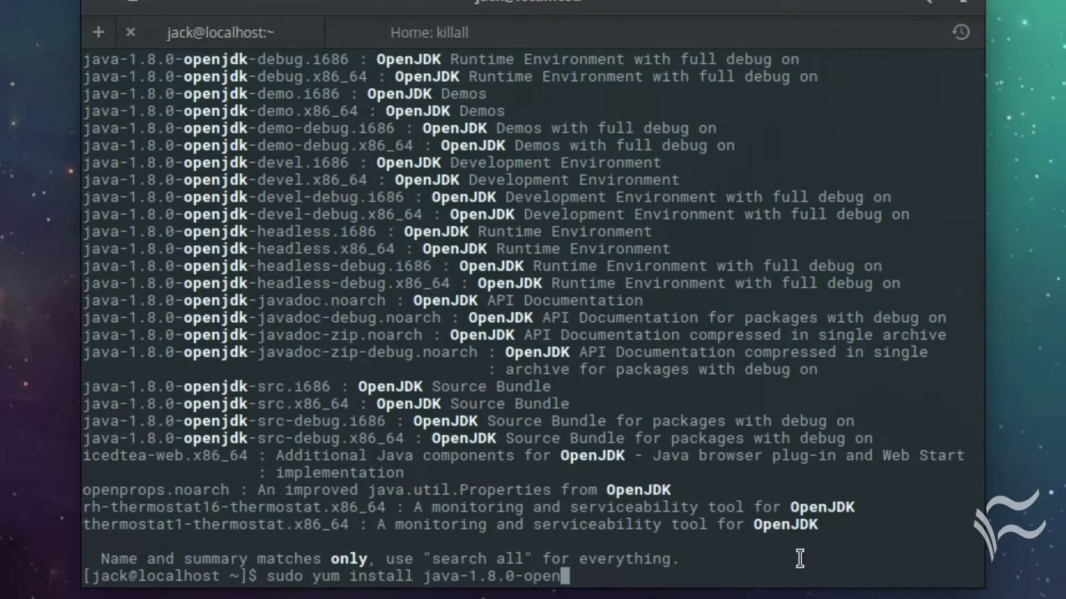
text(jk)
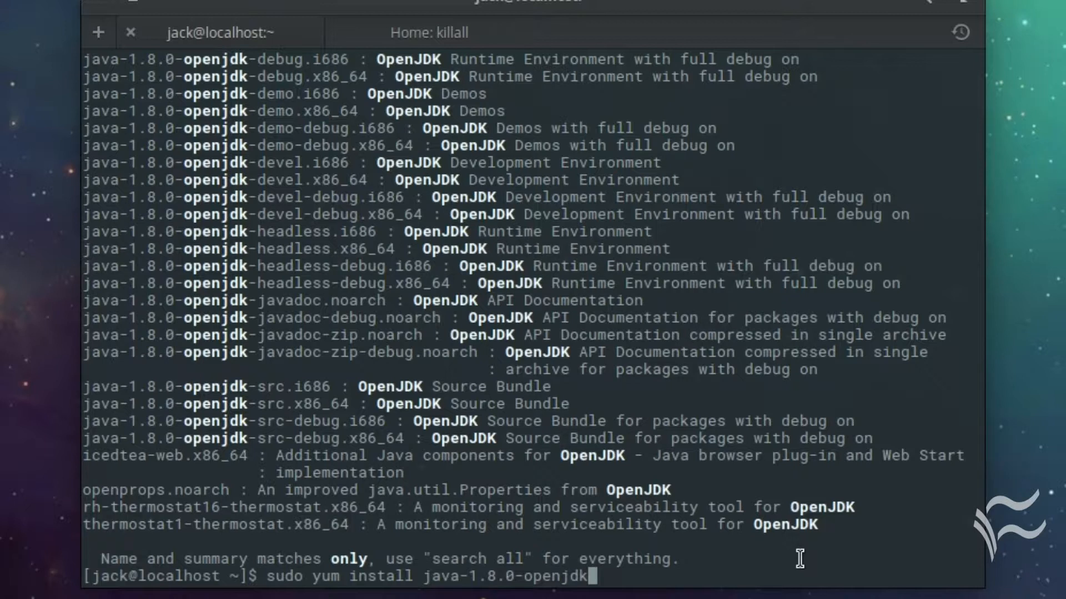
Step: In a second terminal session, wget the ApacheGUI-1.11.0.tar.gz archive from SourceForge
click(98, 32)
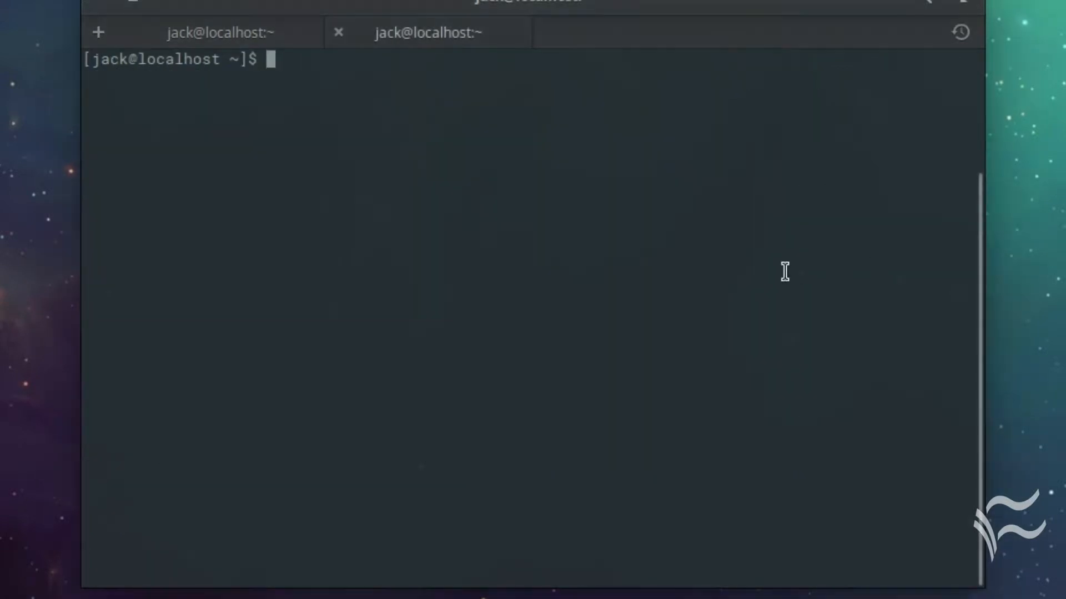
text(wget https://sourceforge.net/projects/apachegui/files/1.11-Linux-Solaris-Mac/ApacheGUI-1.11.0.tar.gz)
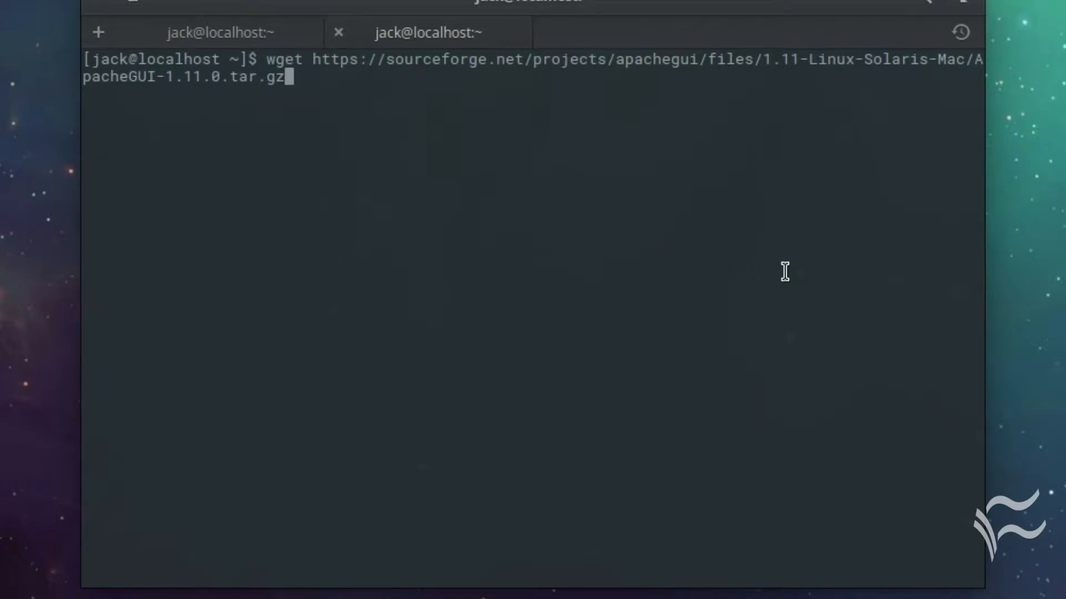
key(Return)
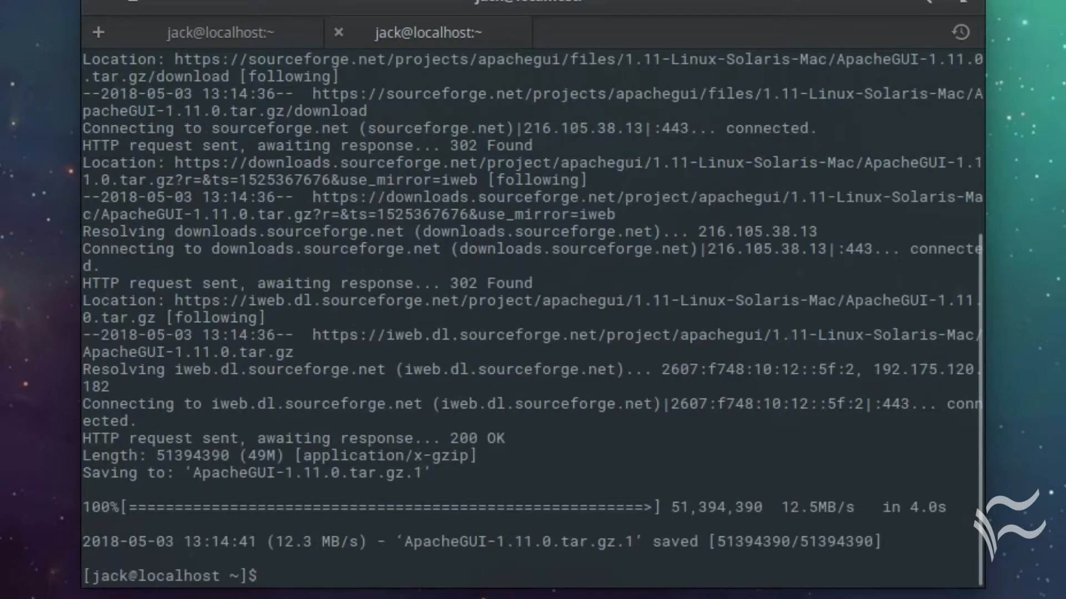
mouse_move(676, 557)
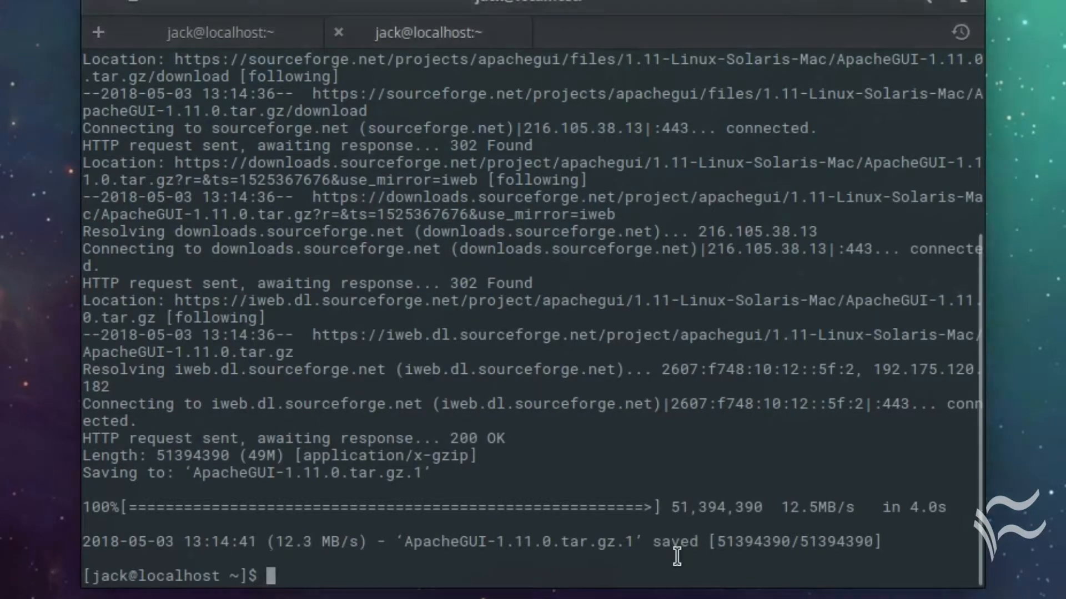
Step: Extract the ApacheGUI tarball in the home folder with tar xvzf
text(tar x)
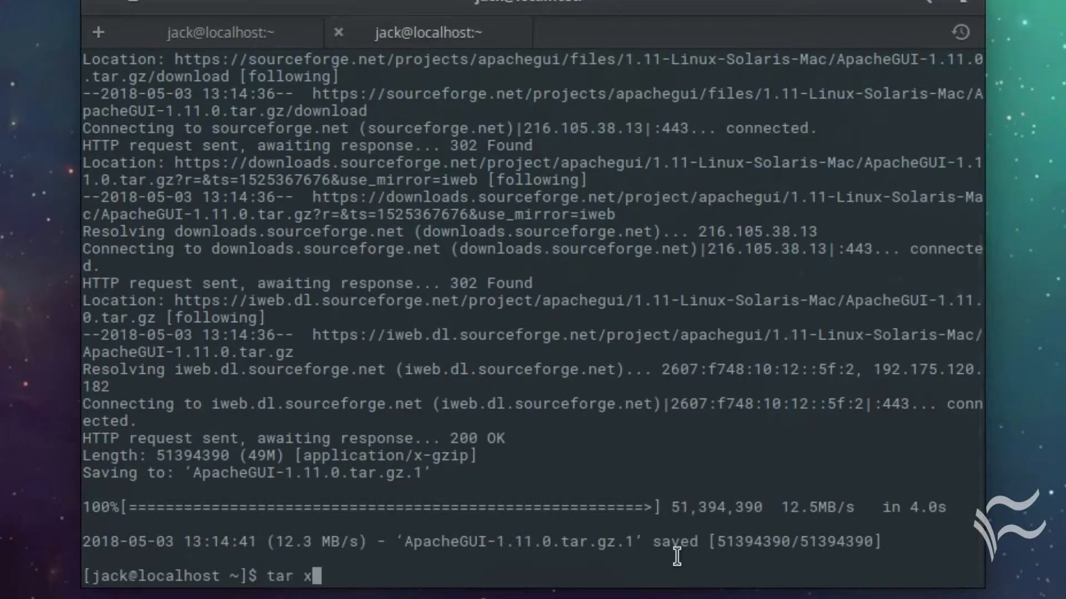
text(vzf Apa)
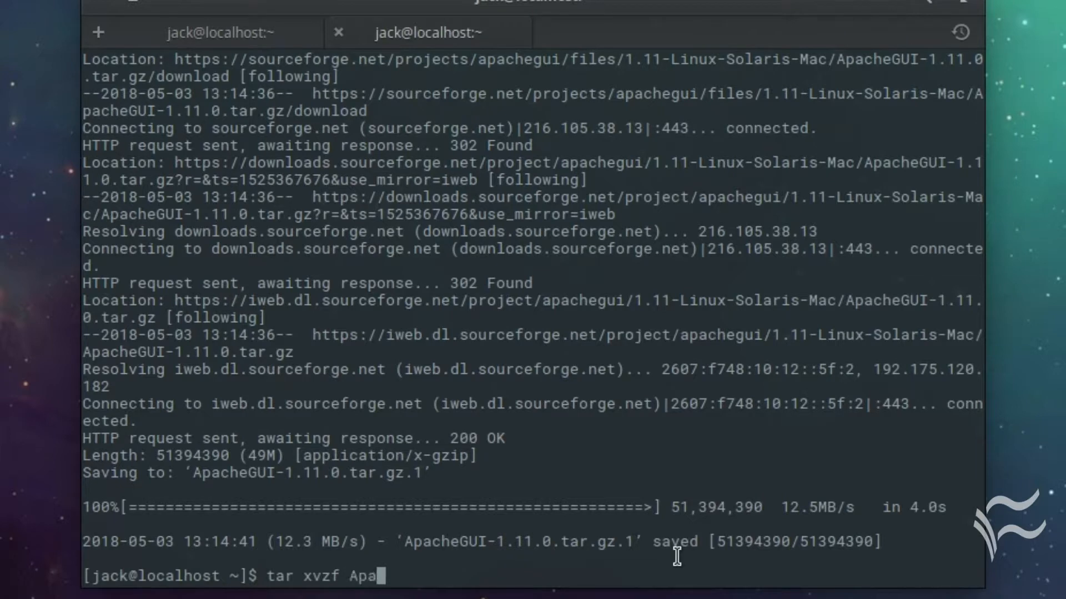
key(Return)
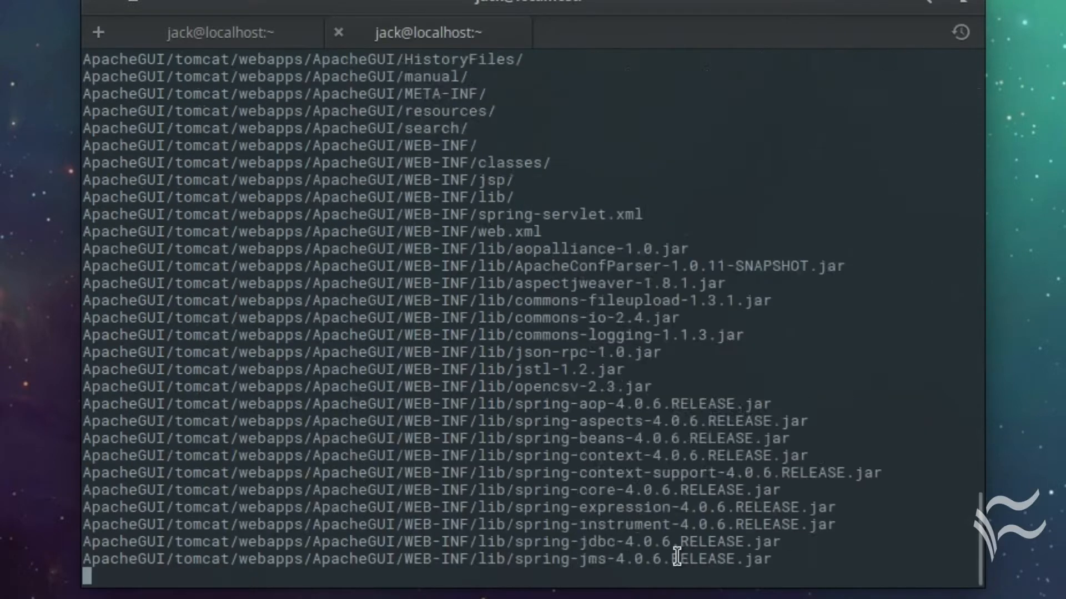
scroll(down, 3)
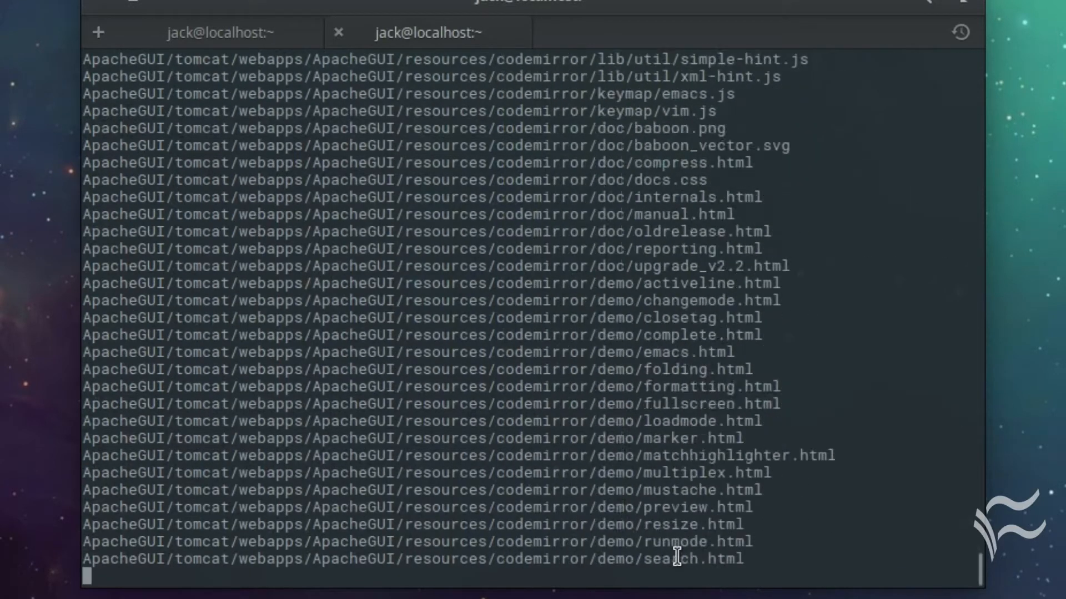
key(Return)
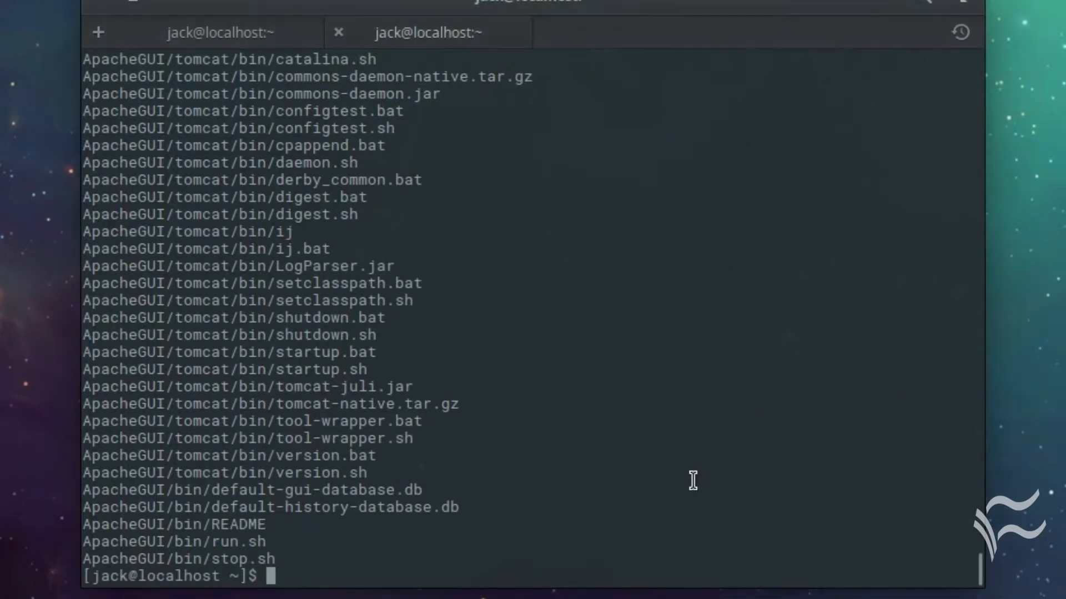
Step: Have `sudo mv ApacheGUI /opt/ApacheGUI` ready at the prompt, not yet run
text(sudo m)
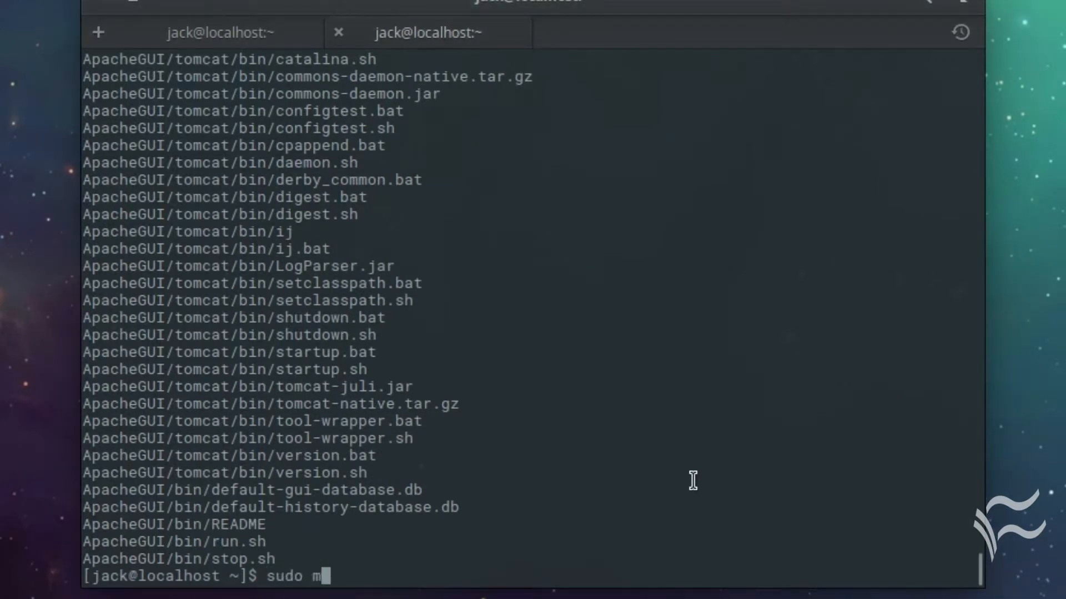
text(v ApacheGUI)
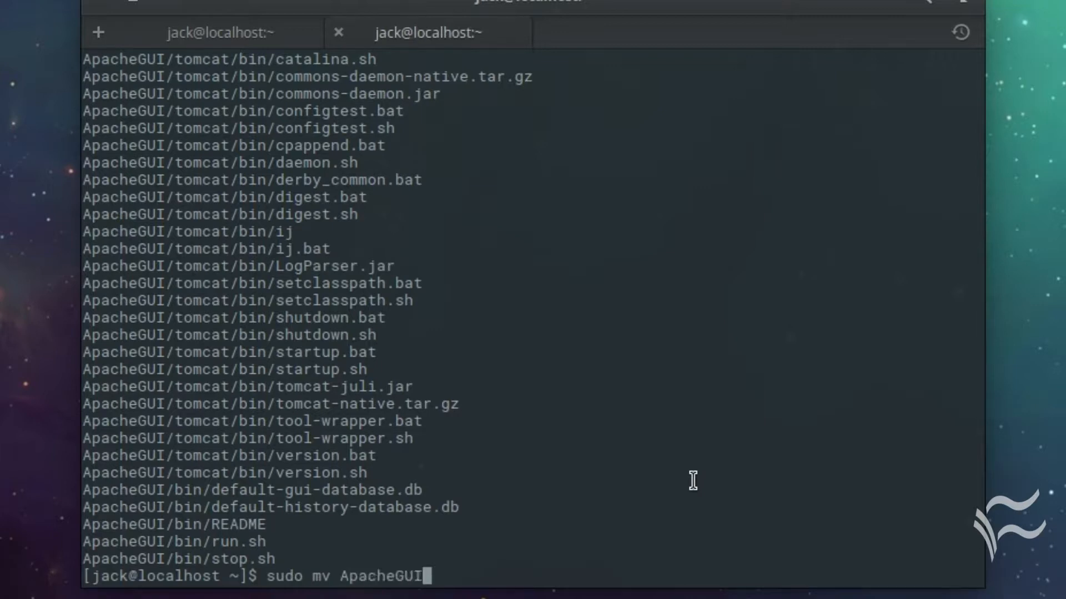
text(/opt)
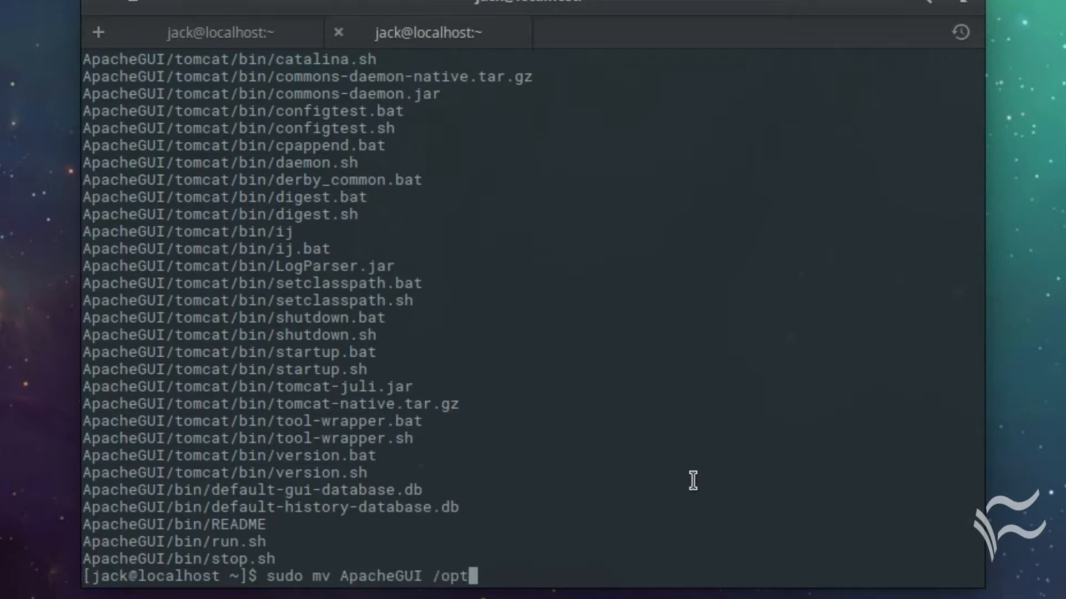
text(A)
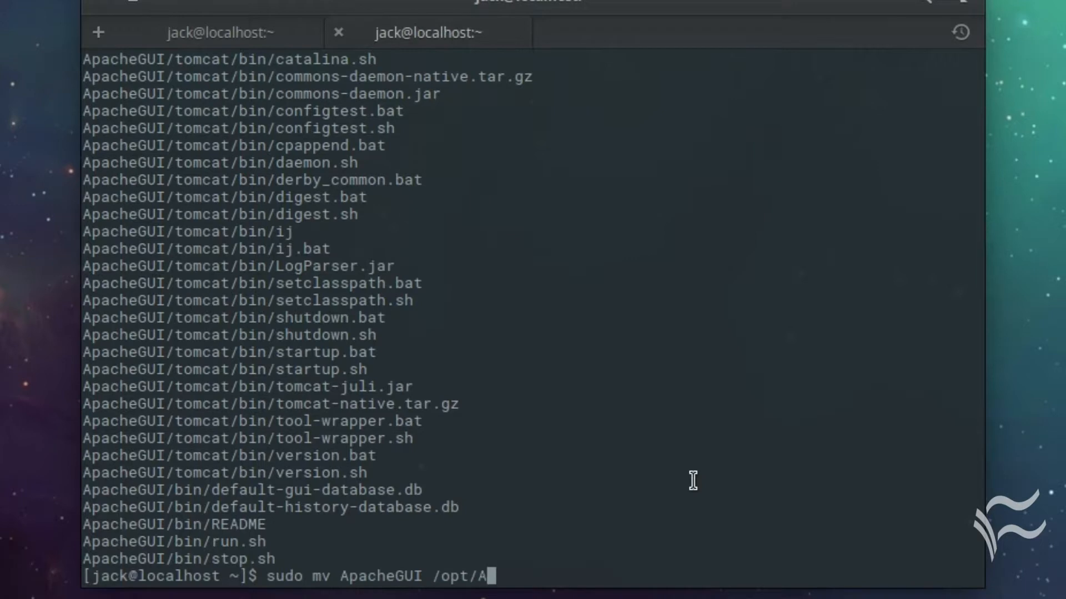
text(pache)
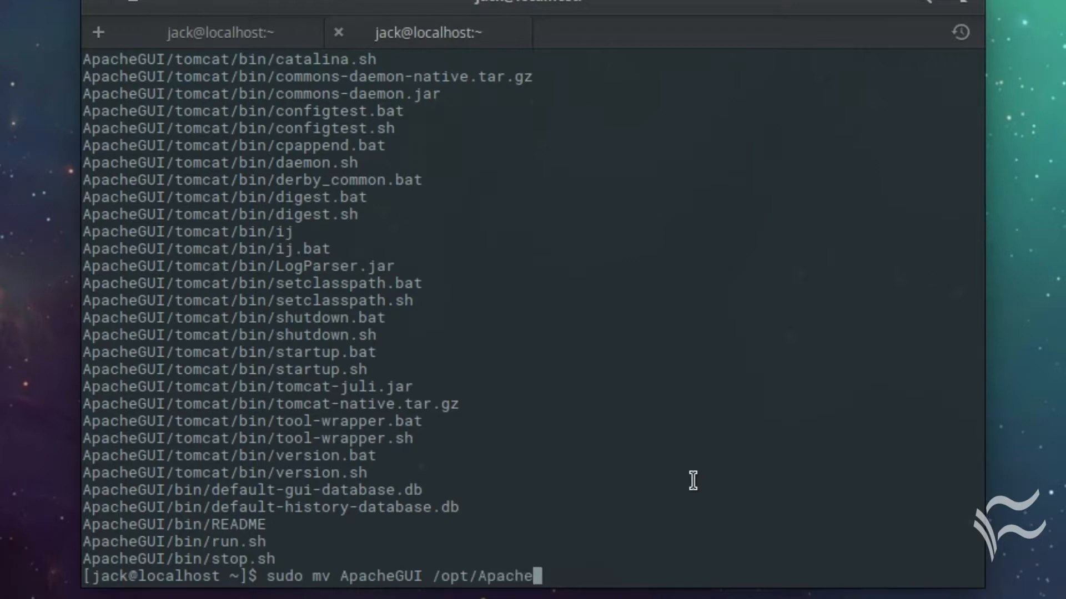
Step: Move ApacheGUI into /opt/ApacheGUI and change into its bin folder
key(Return)
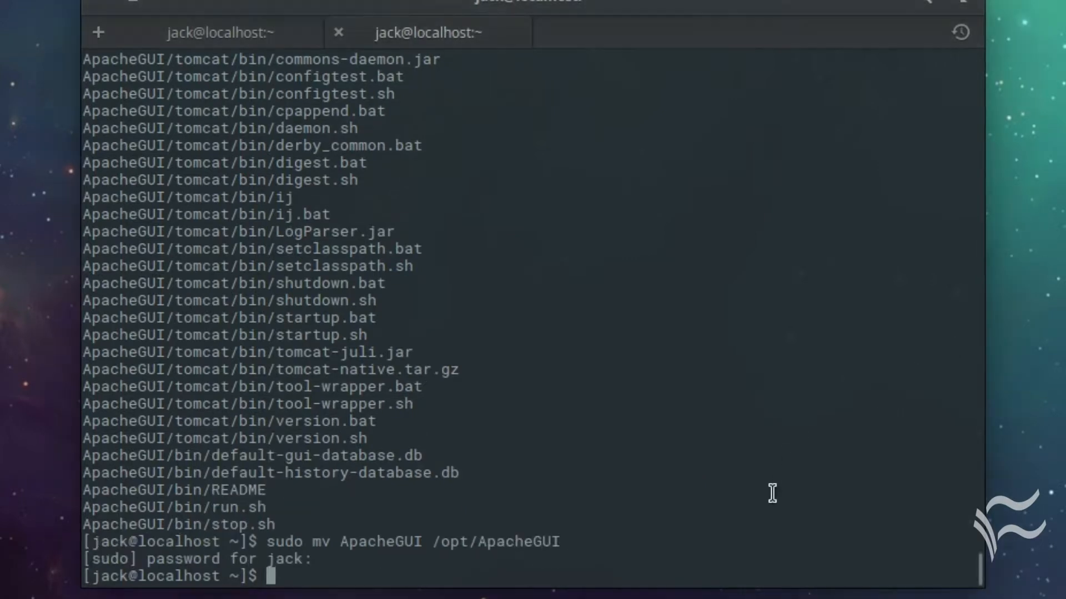
text(cd)
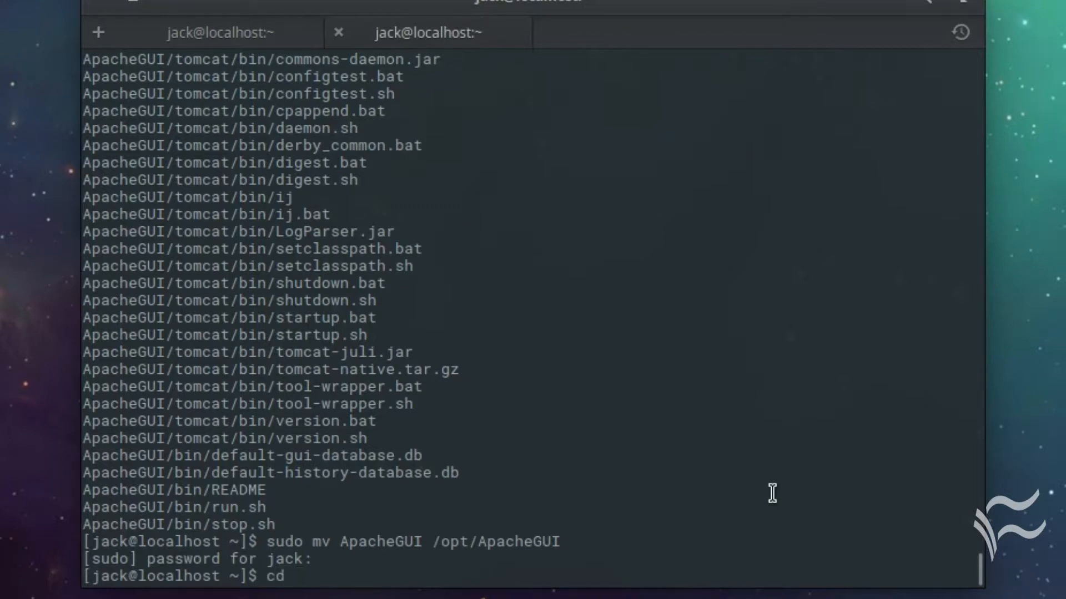
text(/opt/)
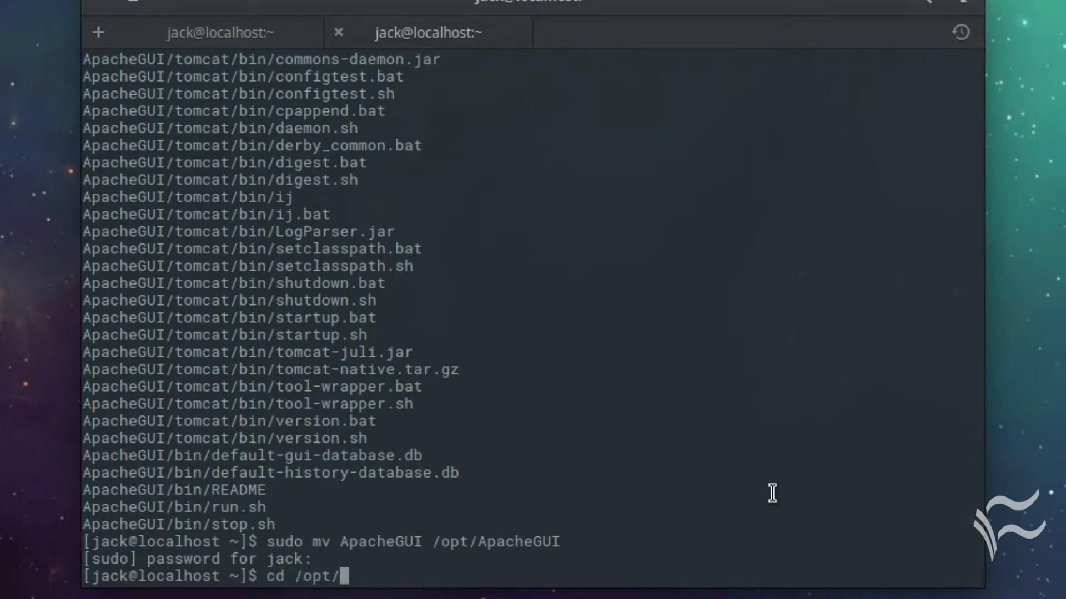
text(ApacheGUI/)
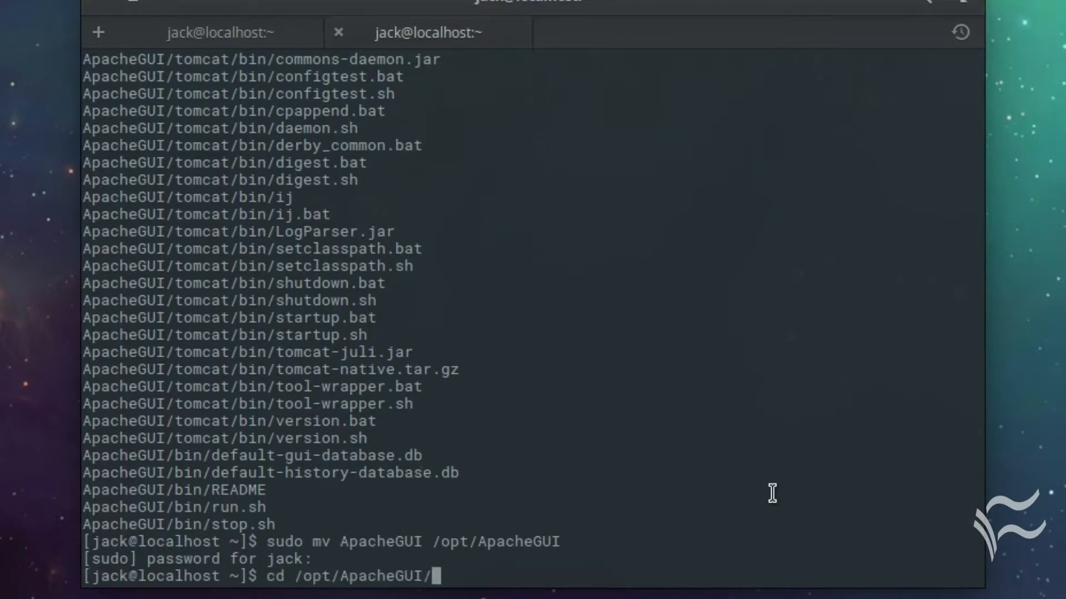
text(b)
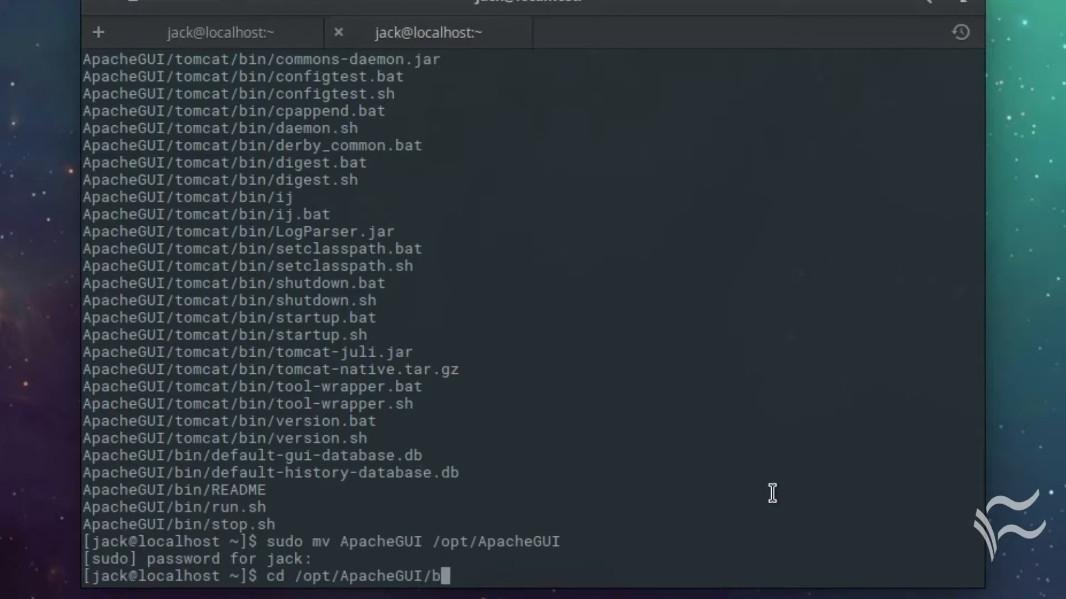
key(Return)
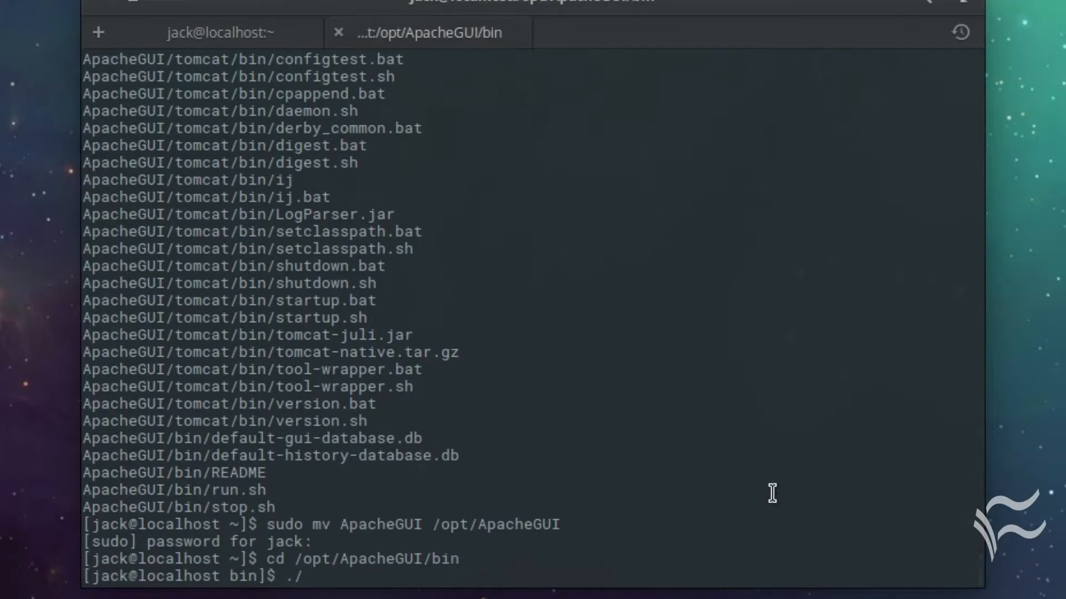
Step: Launch the ApacheGUI run script as root with `sudo ./run.sh`
key(BackSpace)
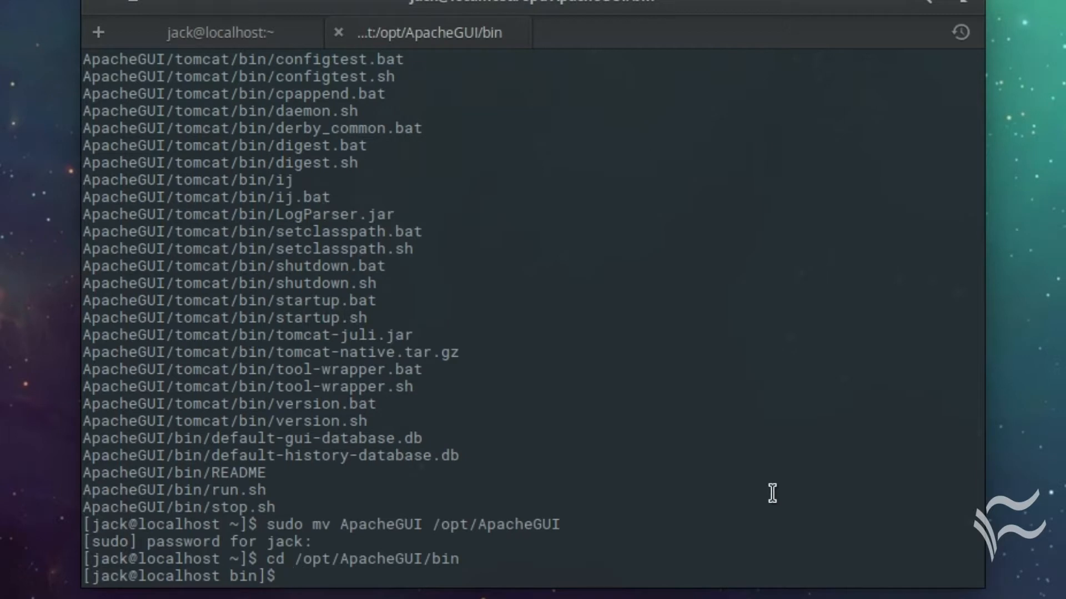
text(sudo)
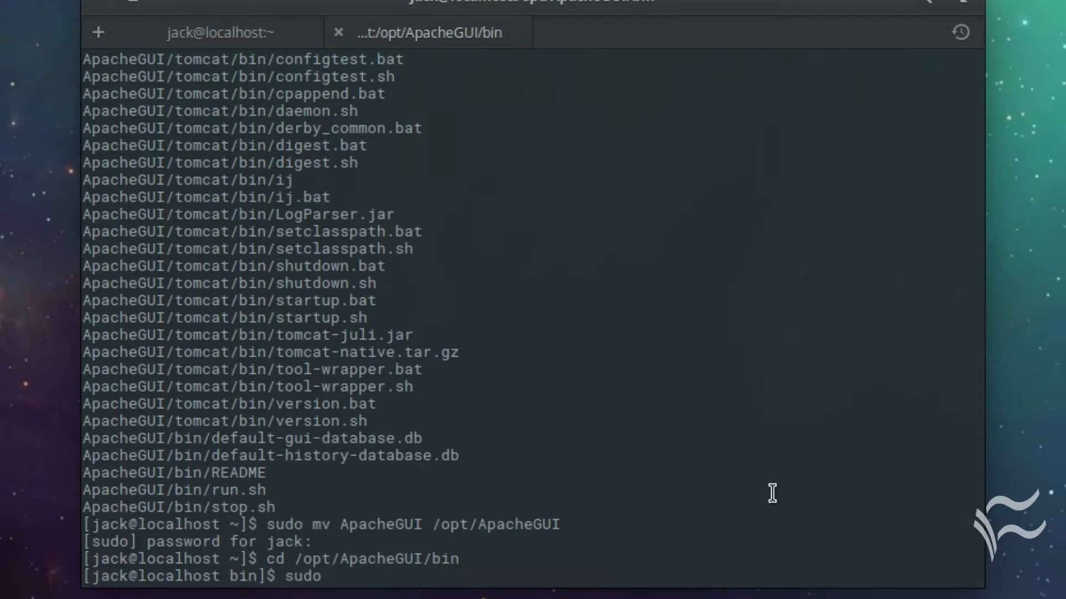
text(./ru)
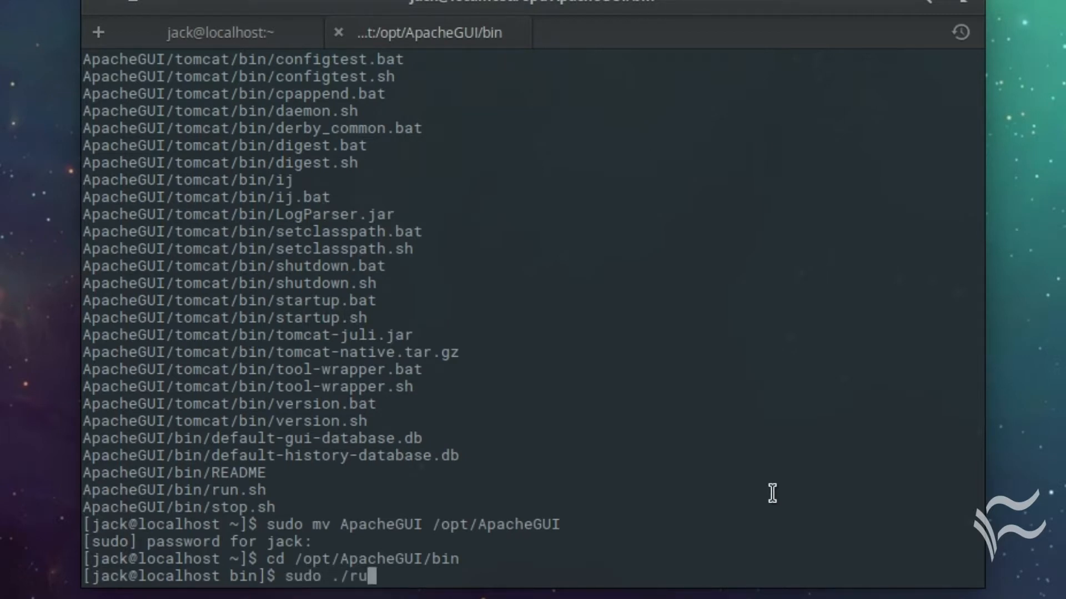
text(n.sh)
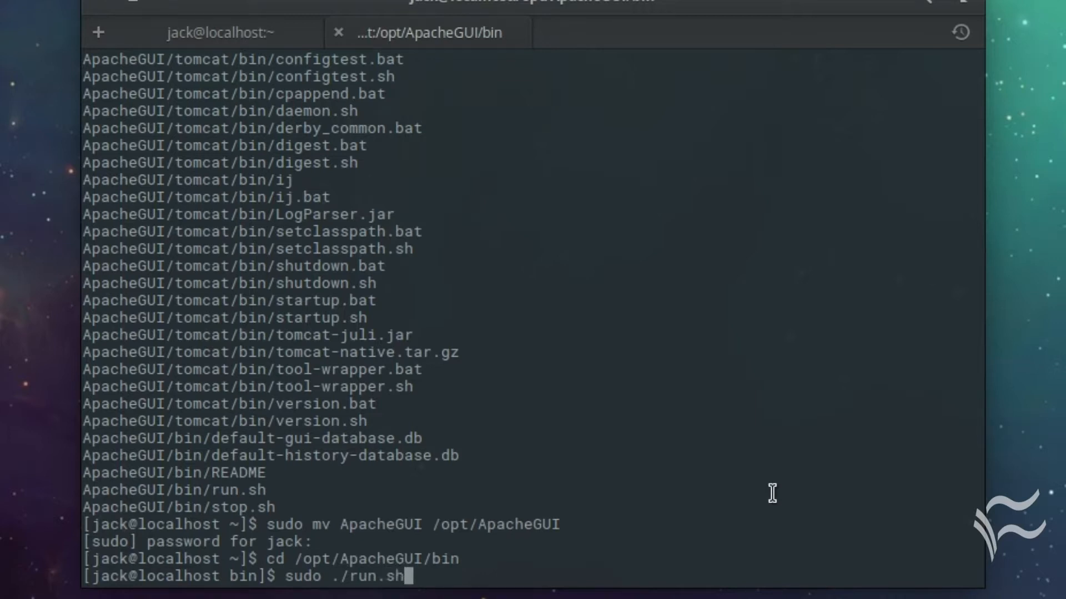
key(Return)
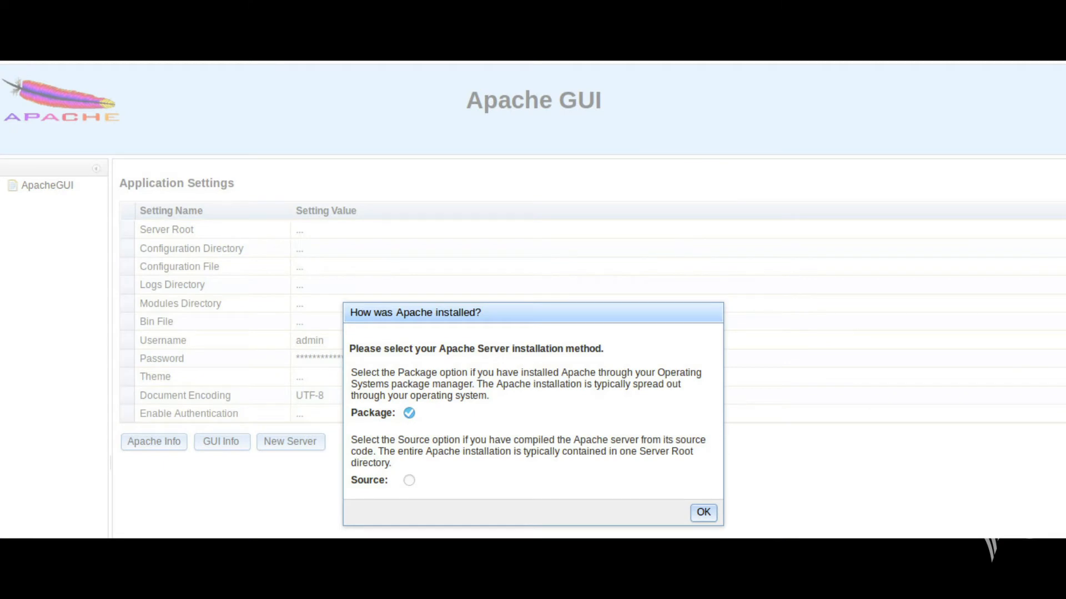
Step: Confirm Package as the Apache installation method in the wizard dialog
click(704, 513)
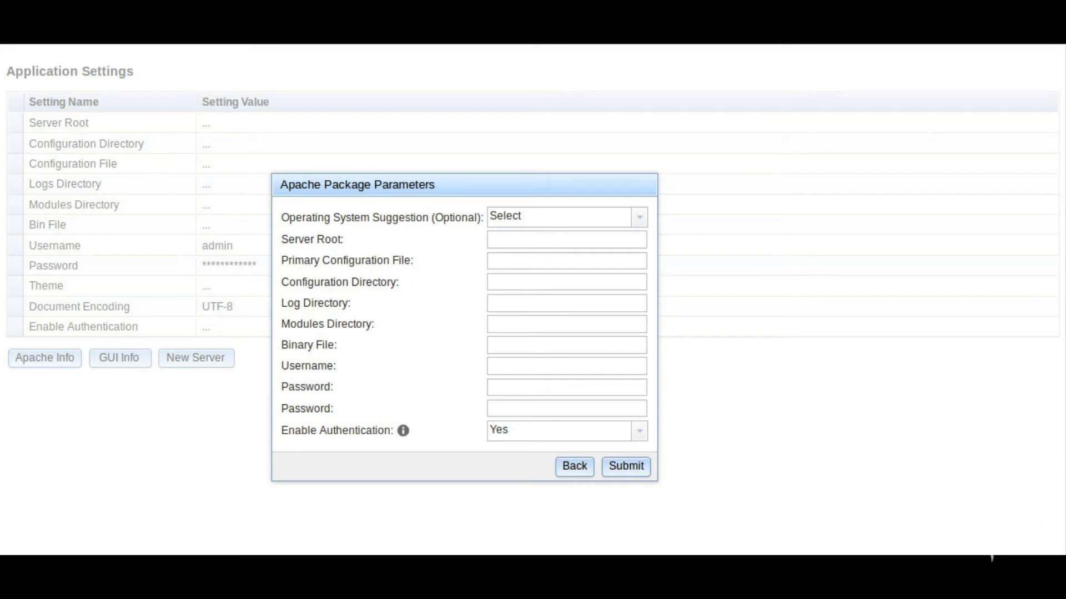